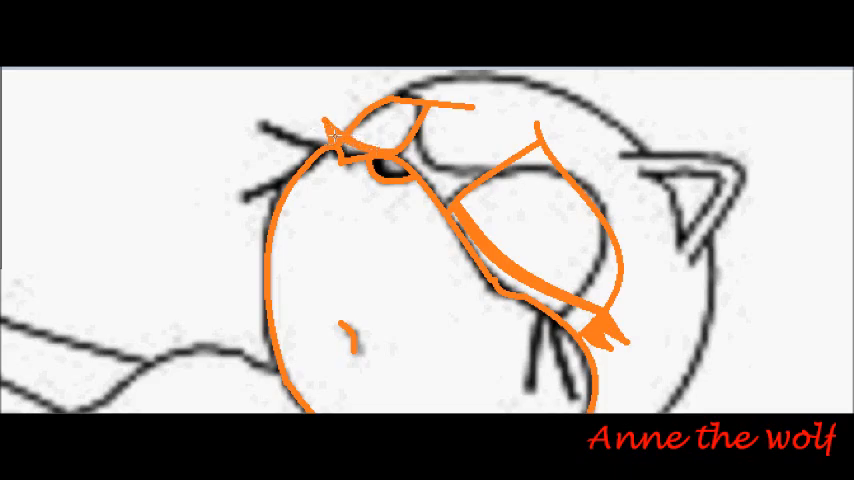
Trace the orange sketch into clean black lineart of the reclining wolf and remove the guide lines
{"action": "left_click_drag", "start_coordinate": [200, 142], "coordinate": [450, 136]}
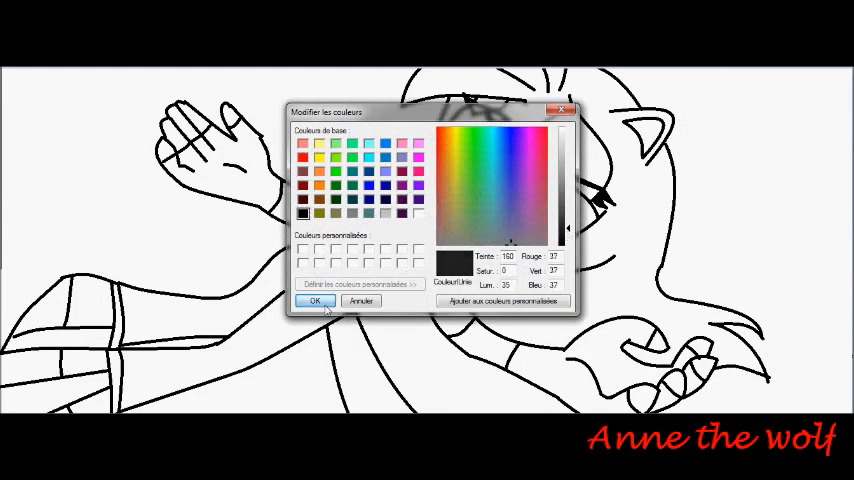
Mix a lighter orange skin tone in Edit Colours and confirm it for filling the face
{"action": "left_click", "coordinate": [314, 302]}
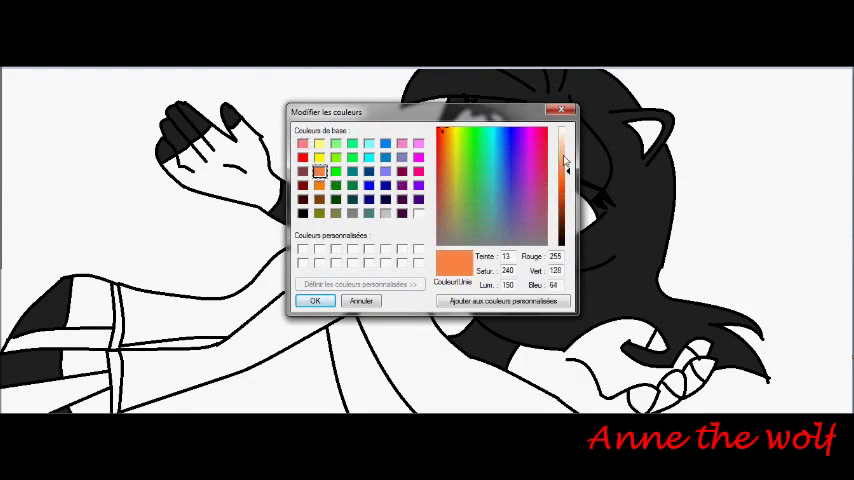
{"action": "left_click", "coordinate": [444, 136]}
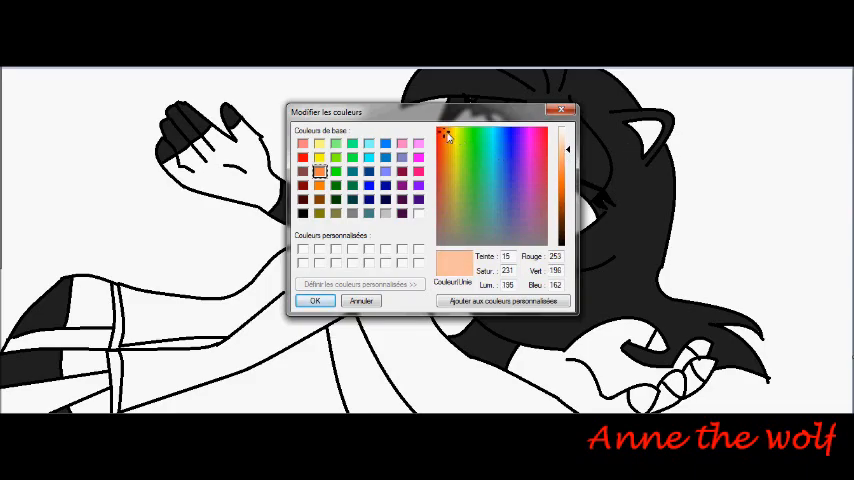
{"action": "left_click", "coordinate": [316, 300]}
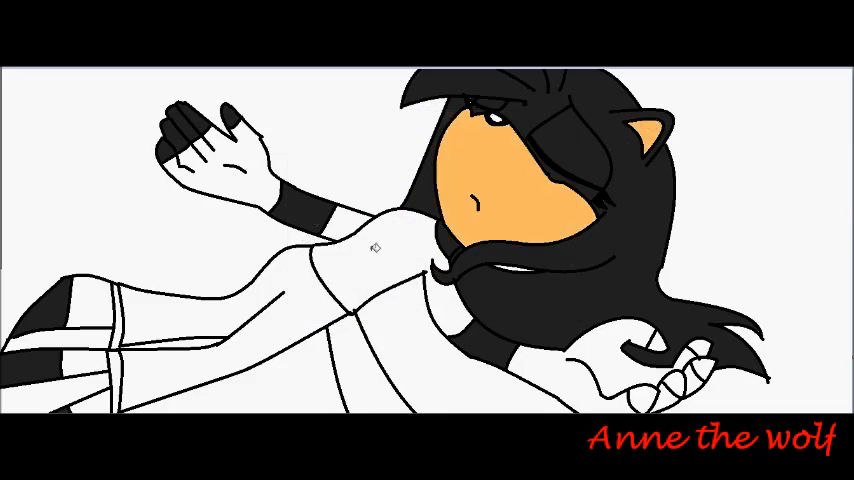